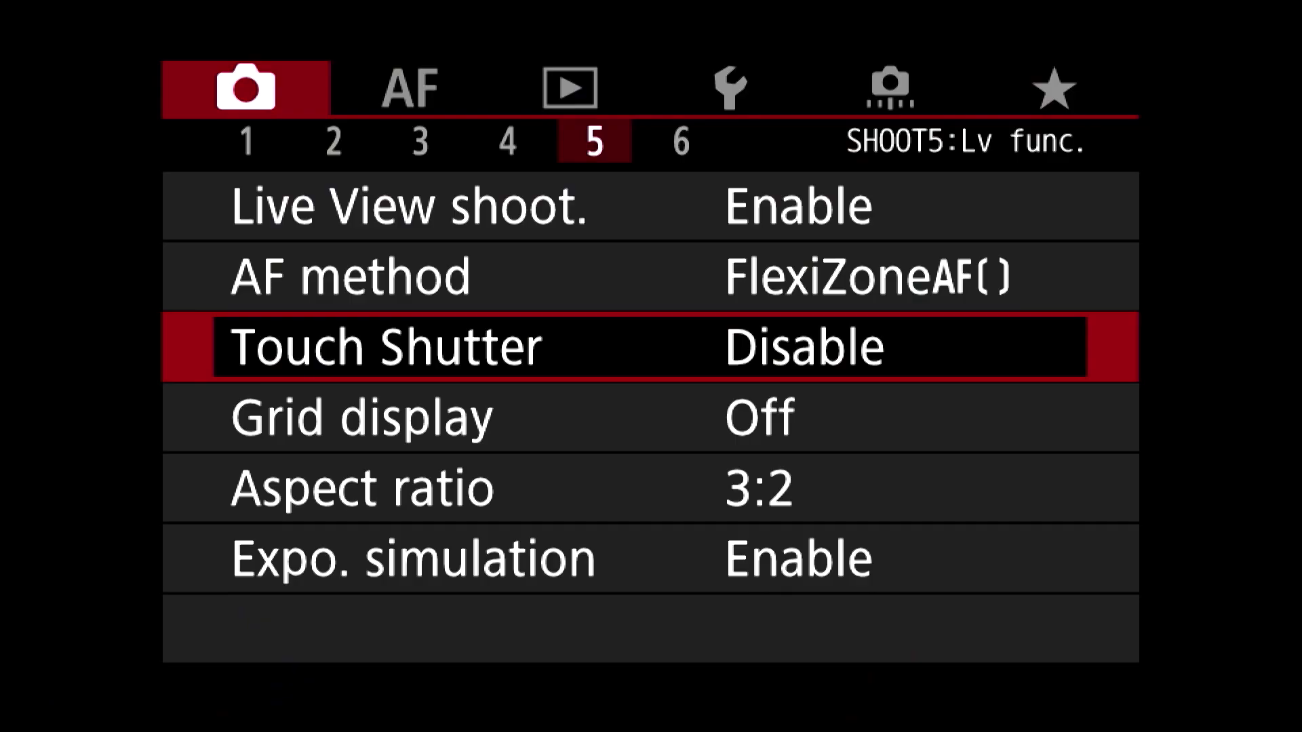
Change Touch Shutter from Disable to Enable.
{"action": "left_click", "coordinate": [801, 346]}
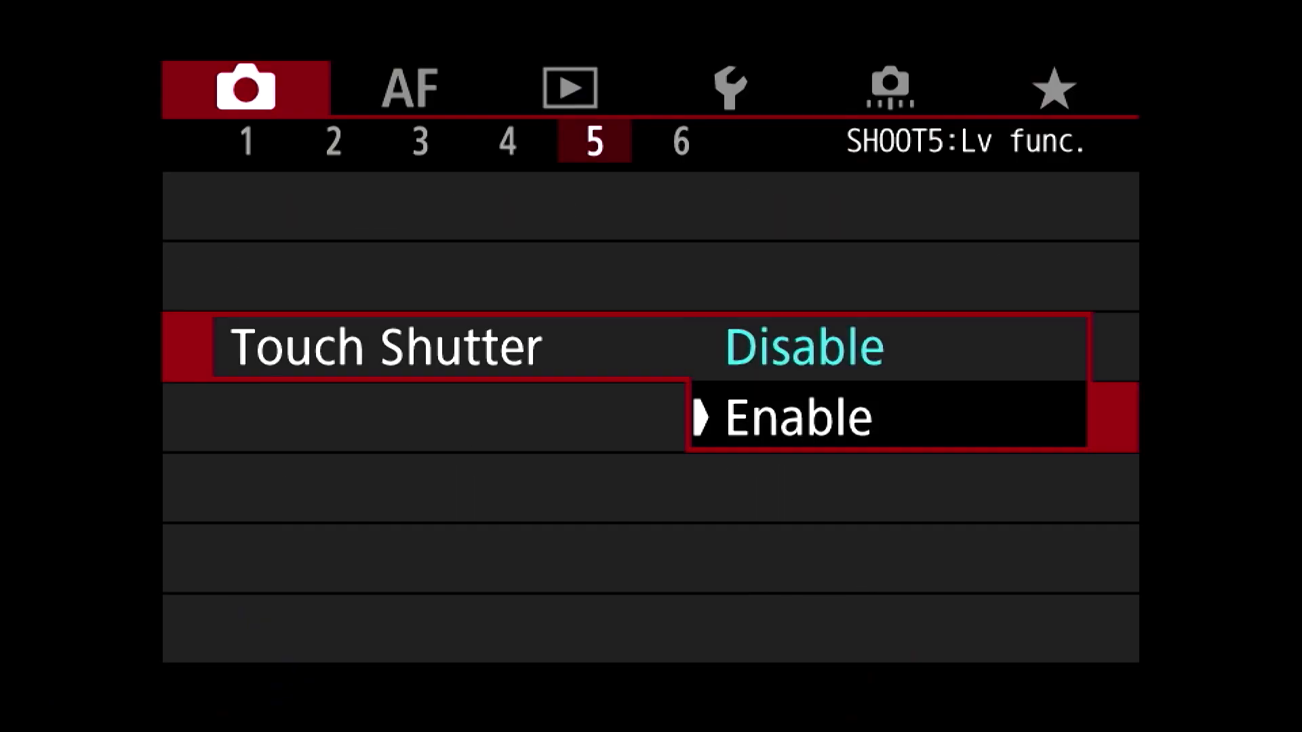
{"action": "left_click", "coordinate": [790, 416]}
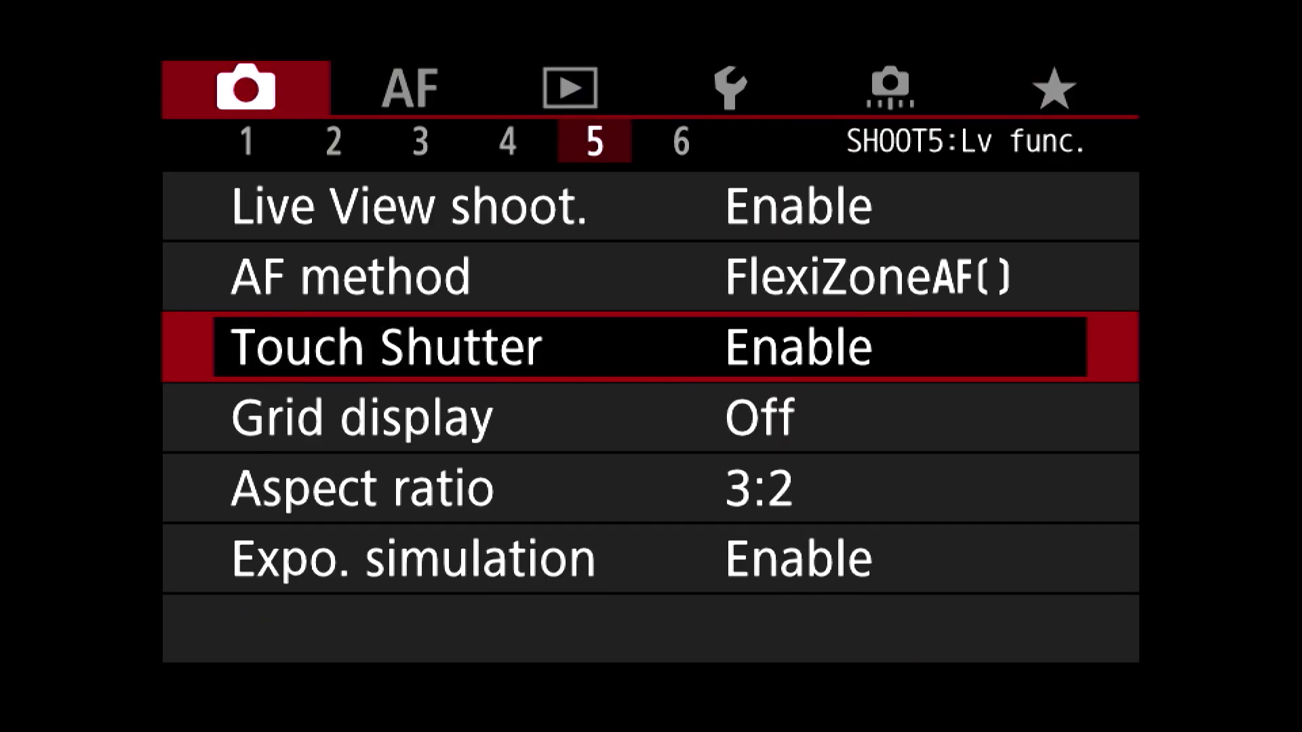